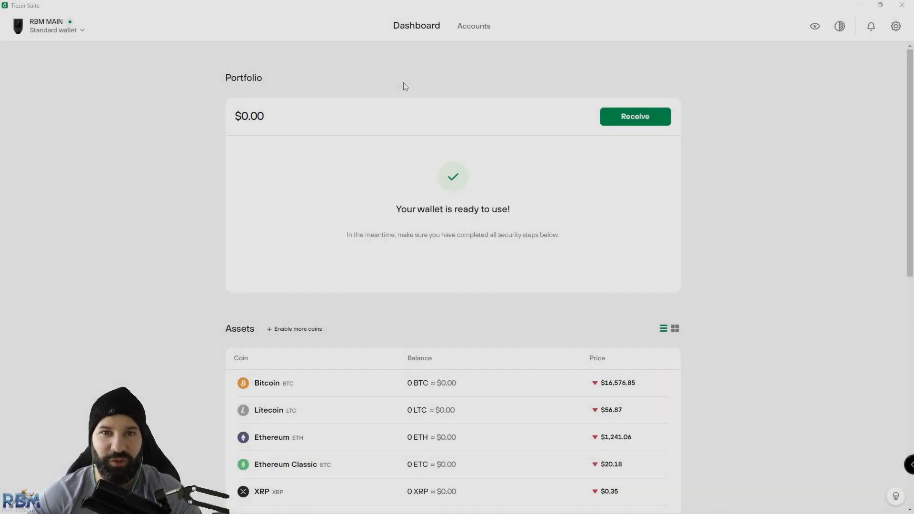
mouse_move(335, 73)
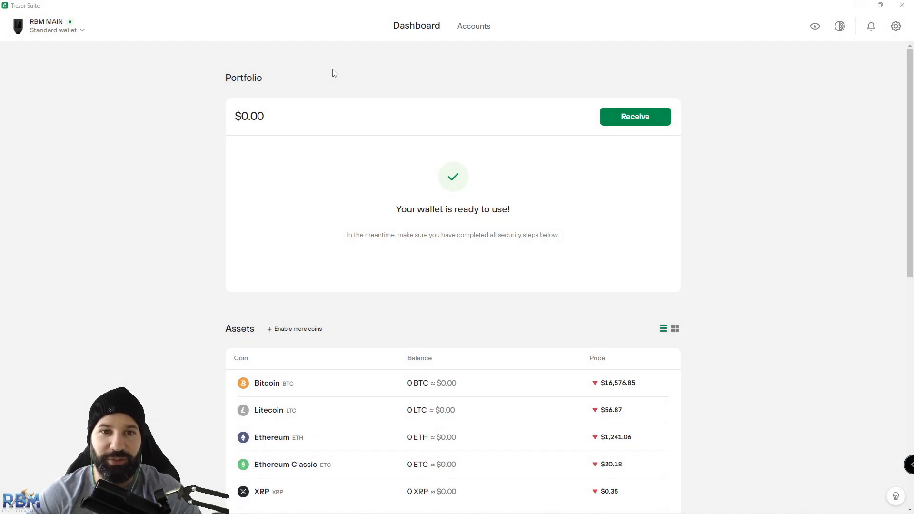
mouse_move(160, 95)
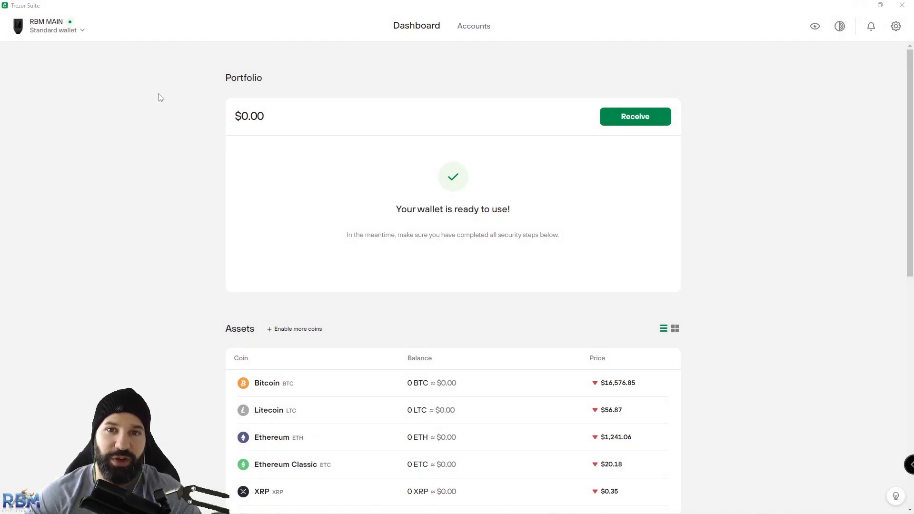
mouse_move(197, 103)
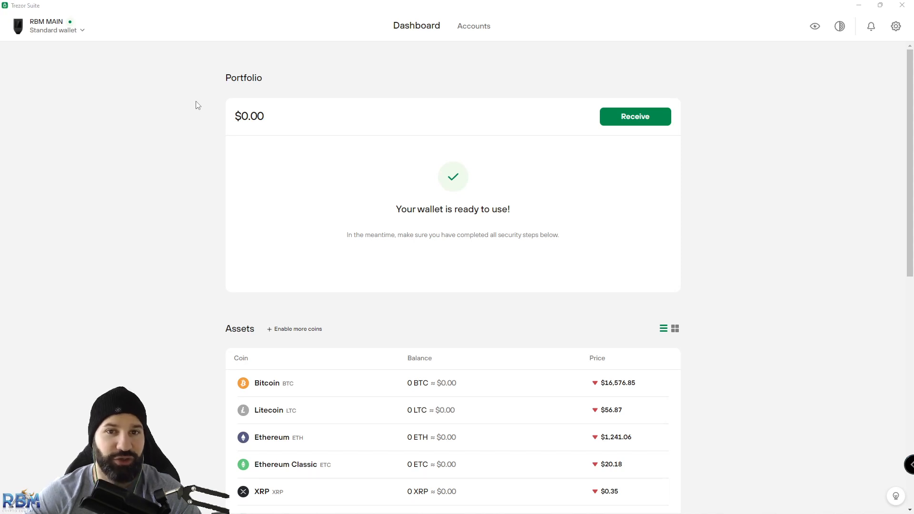
mouse_move(211, 114)
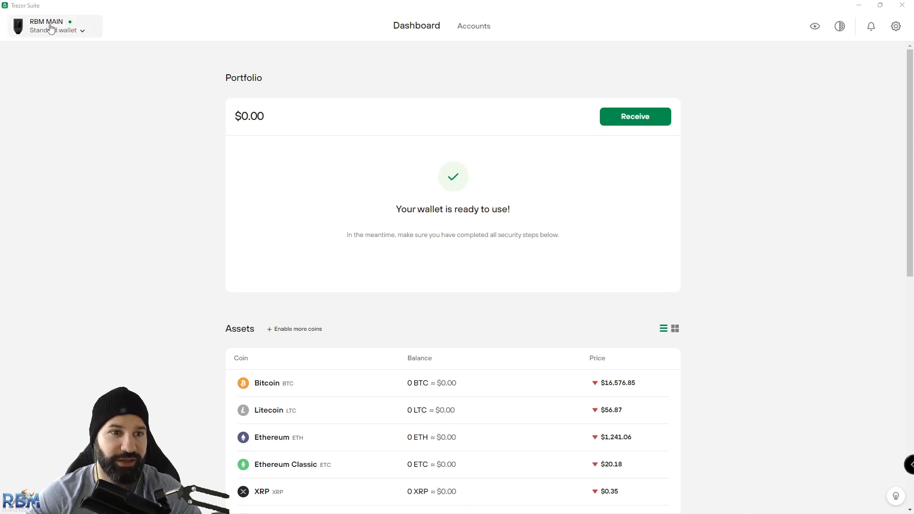
mouse_move(222, 158)
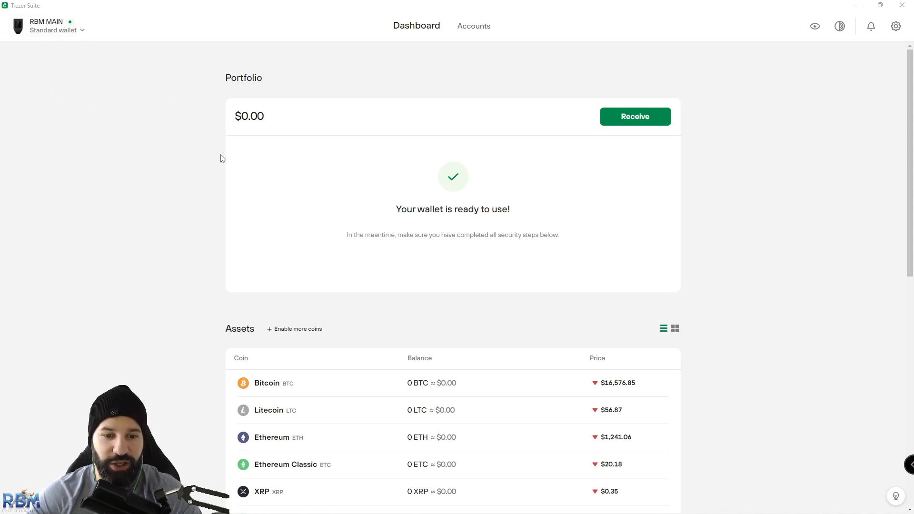
Go to the Ethereum #1 account's Tokens view and begin adding a new token
scroll(down, 3)
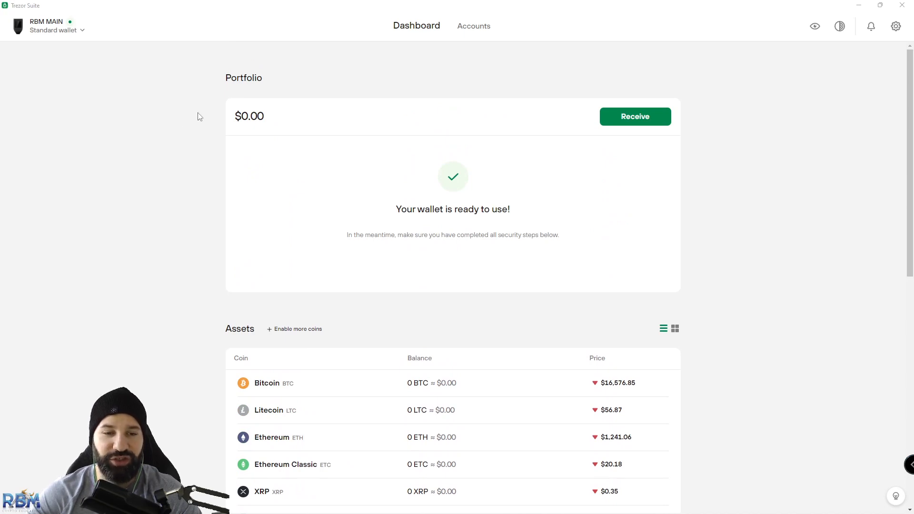
mouse_move(213, 114)
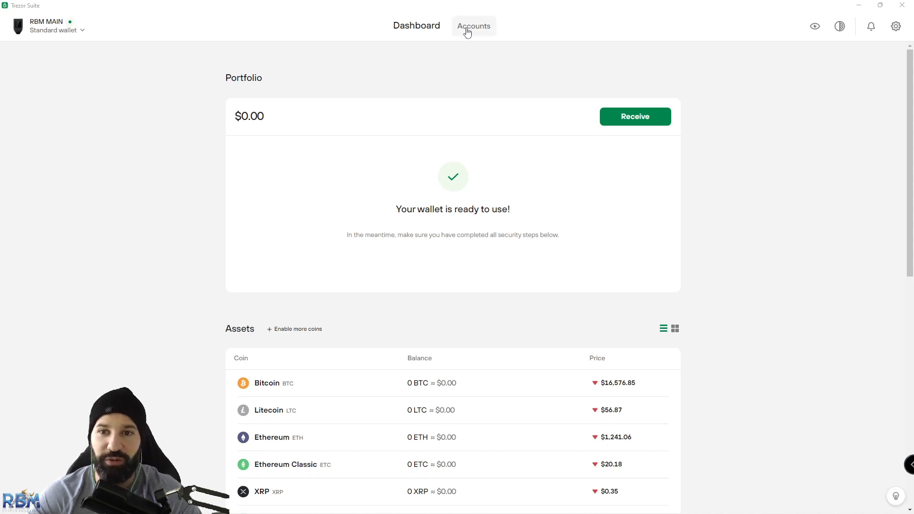
click(474, 25)
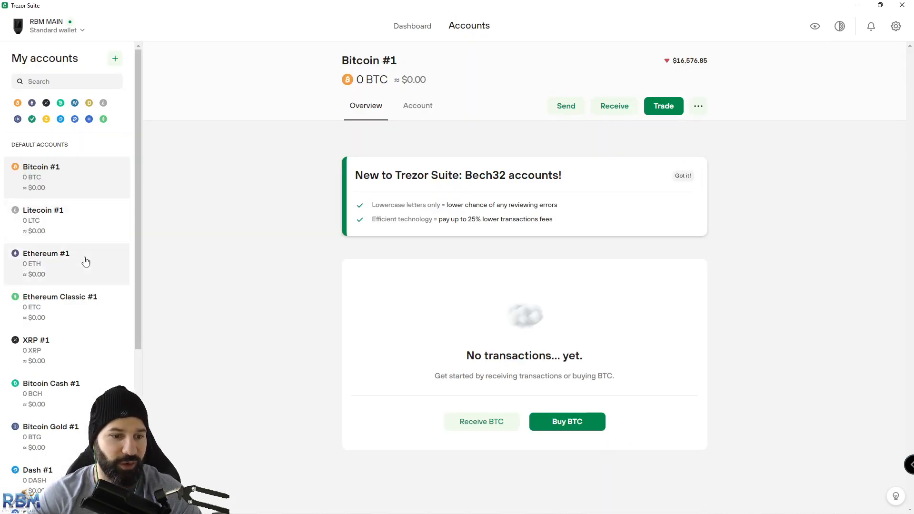
click(57, 264)
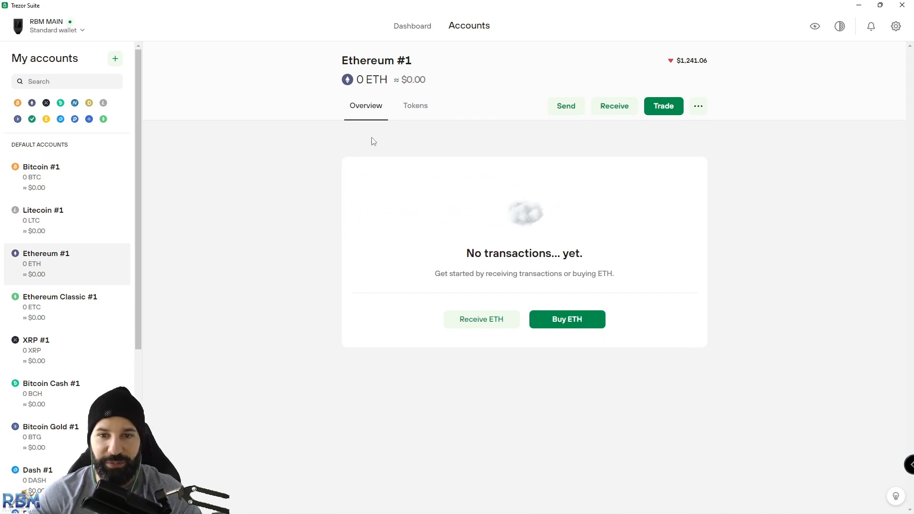
click(415, 105)
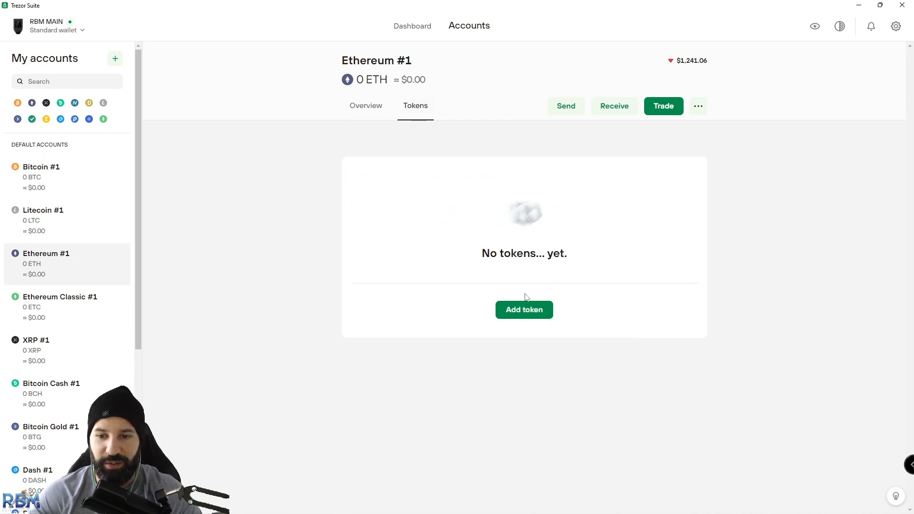
mouse_move(548, 345)
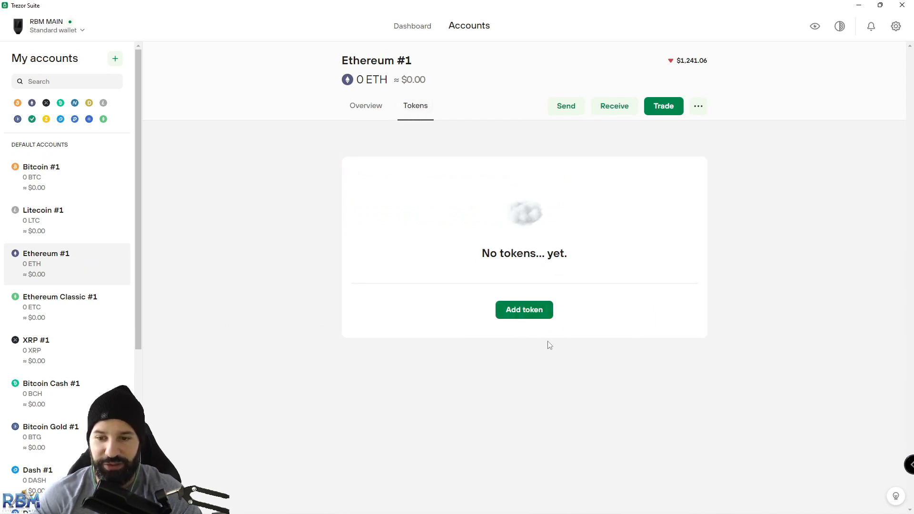
click(524, 310)
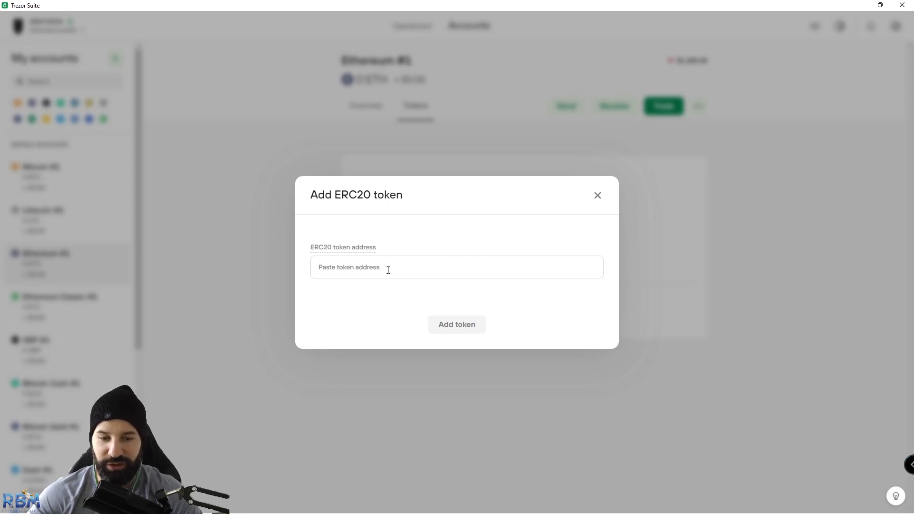
mouse_move(627, 175)
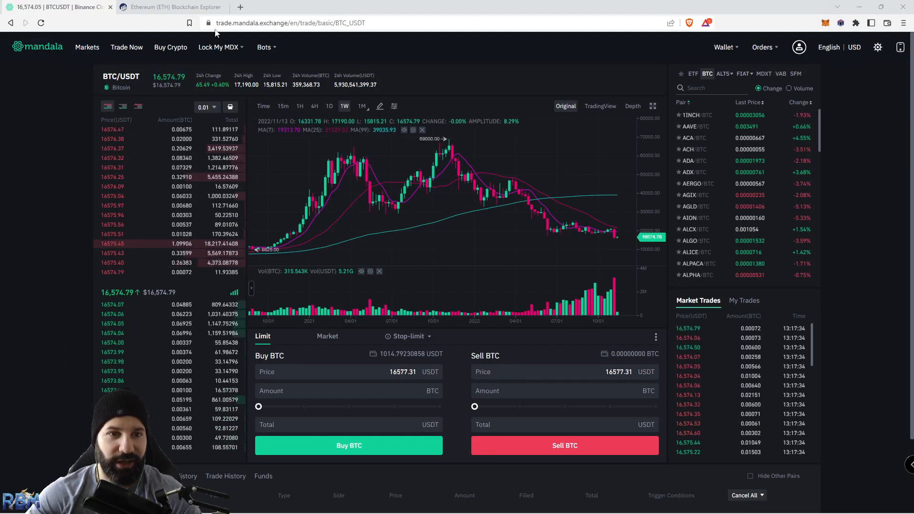
Search Etherscan for 'DAI', reach the Dai Stablecoin page and copy its contract address
click(177, 7)
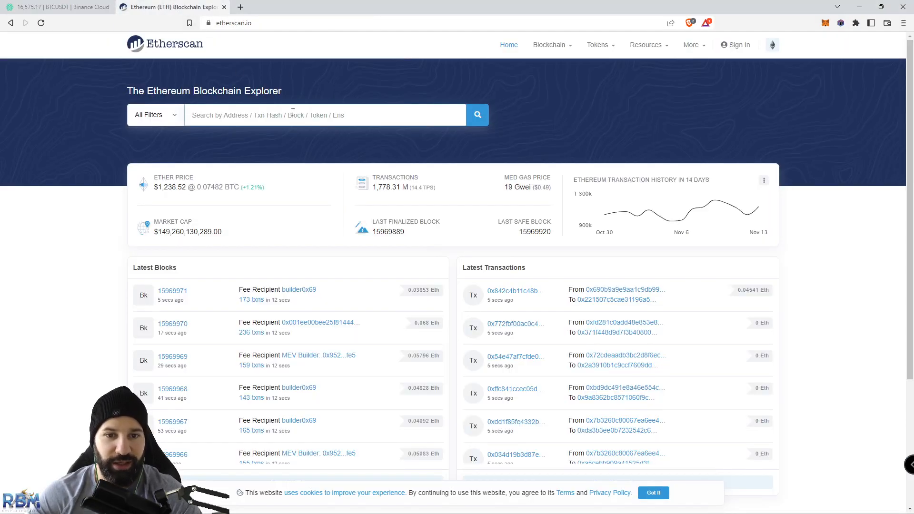
text(DAI)
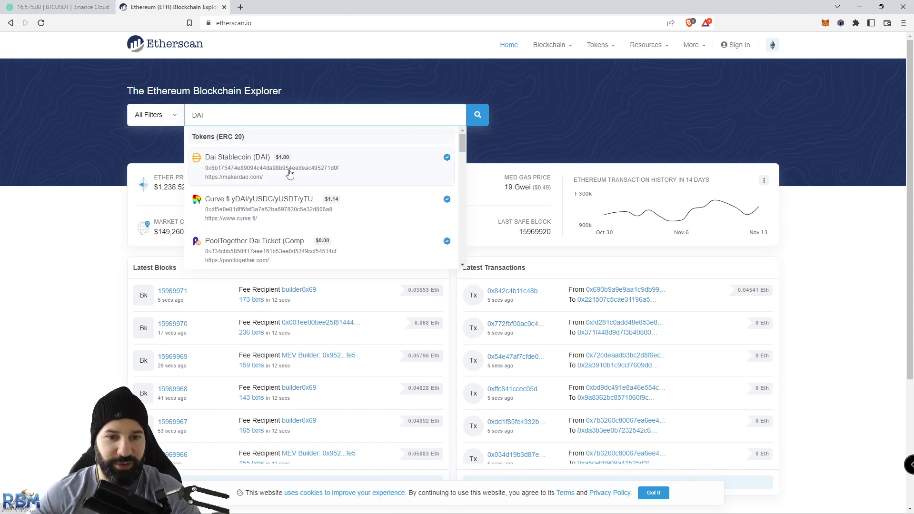
click(238, 157)
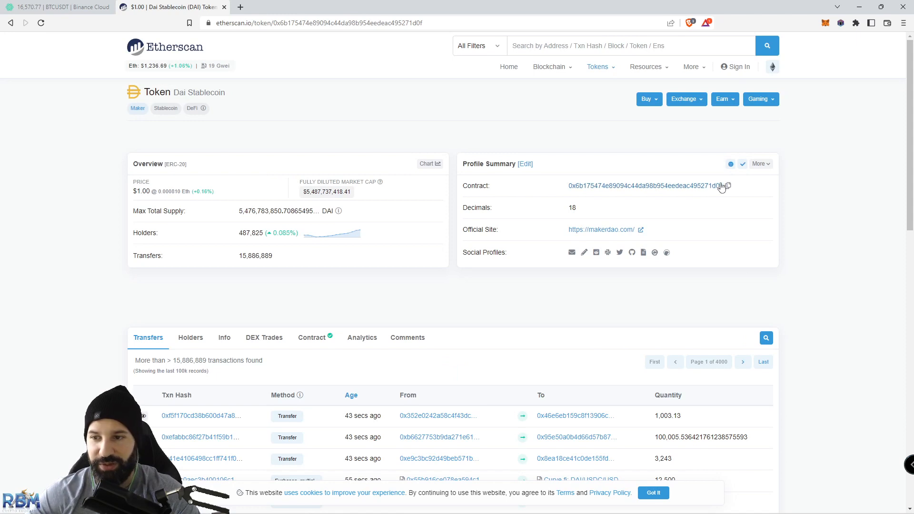
click(730, 187)
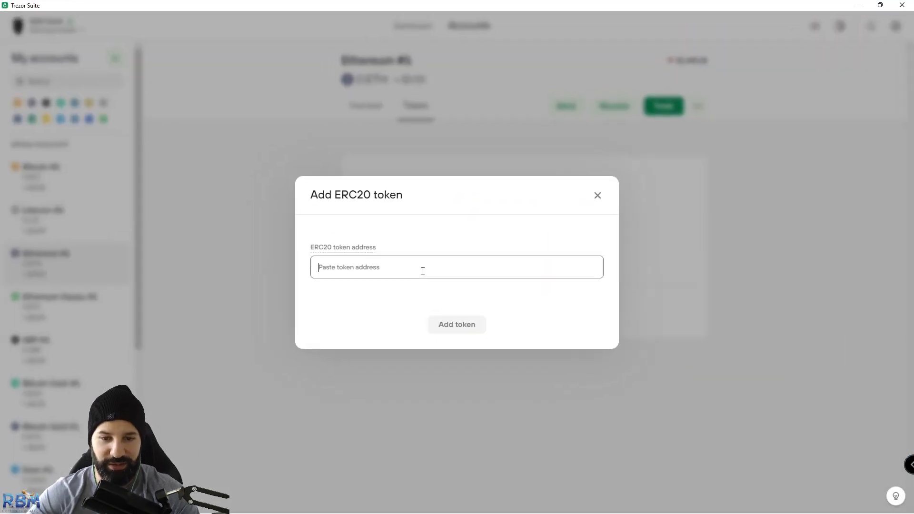
Add the DAI token using contract address 0x6B175474E89094C44Da98b954EedeAC495271d0F
text(0x6B175474E89094C44Da98b954EedeAC495271d0F)
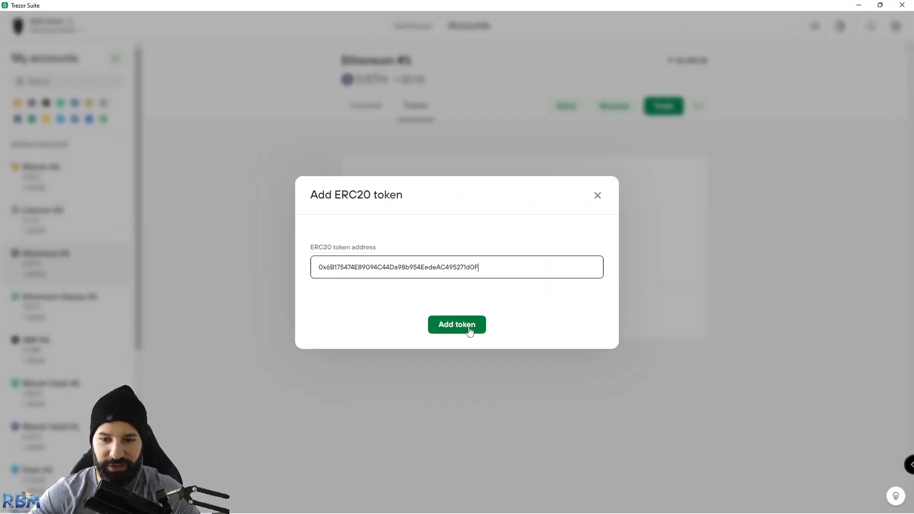
click(457, 324)
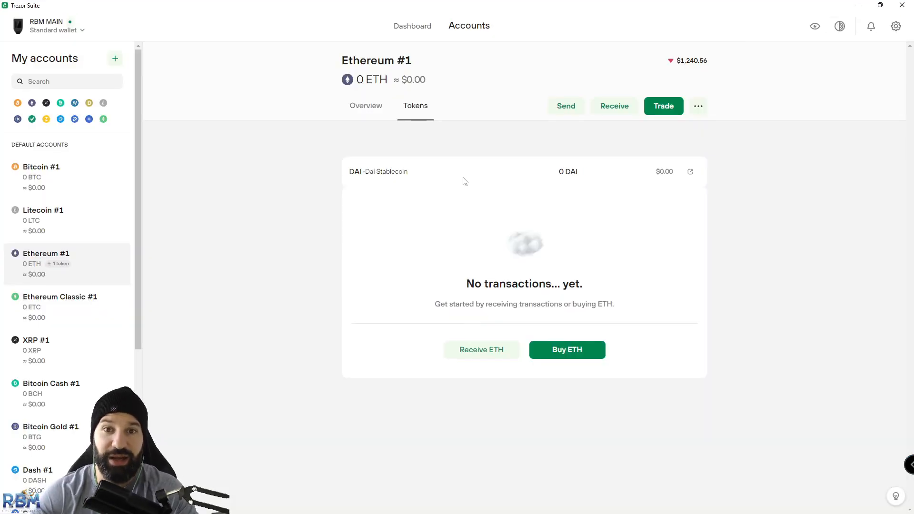
mouse_move(623, 169)
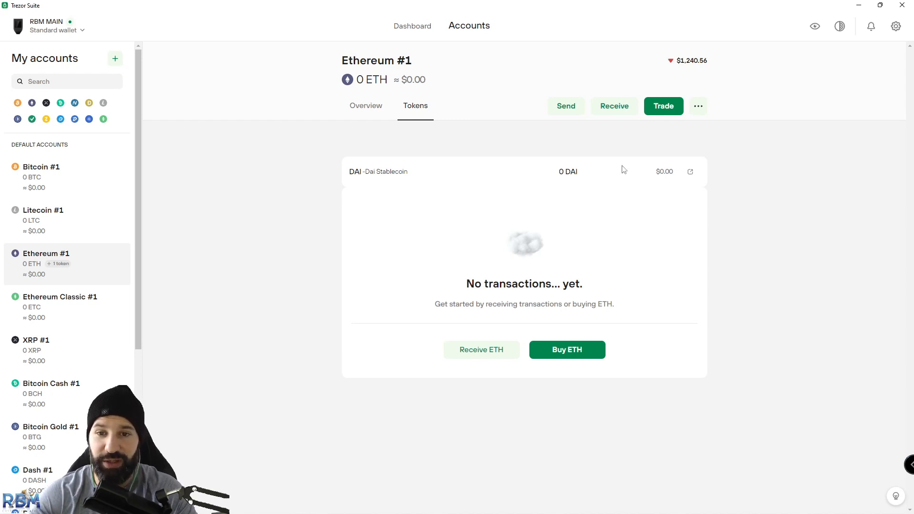
mouse_move(469, 208)
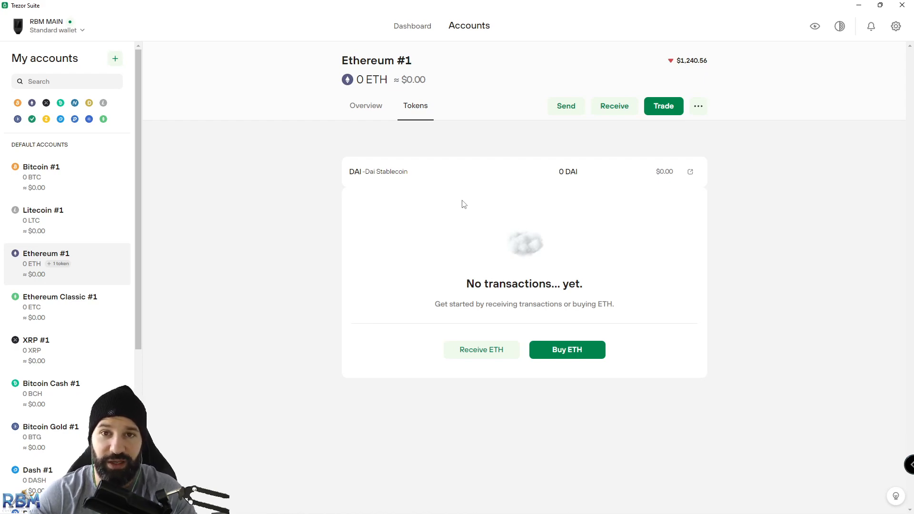
mouse_move(610, 115)
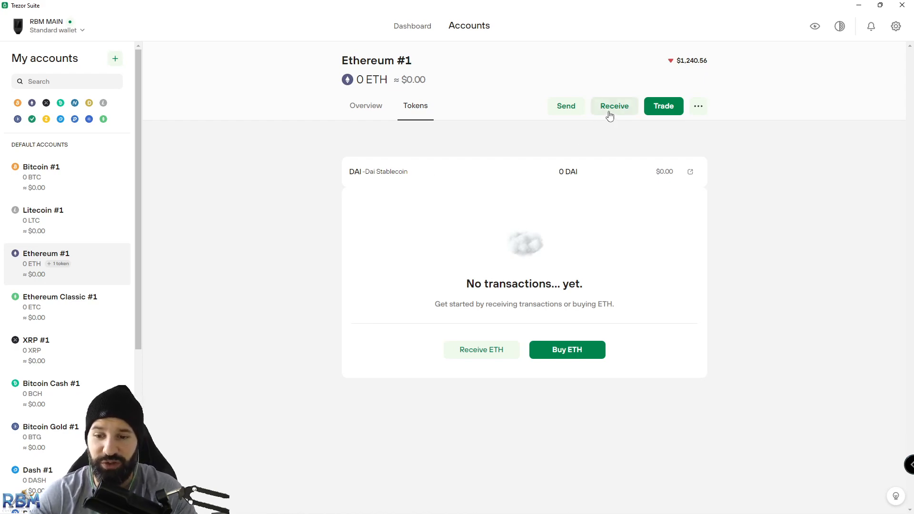
mouse_move(612, 100)
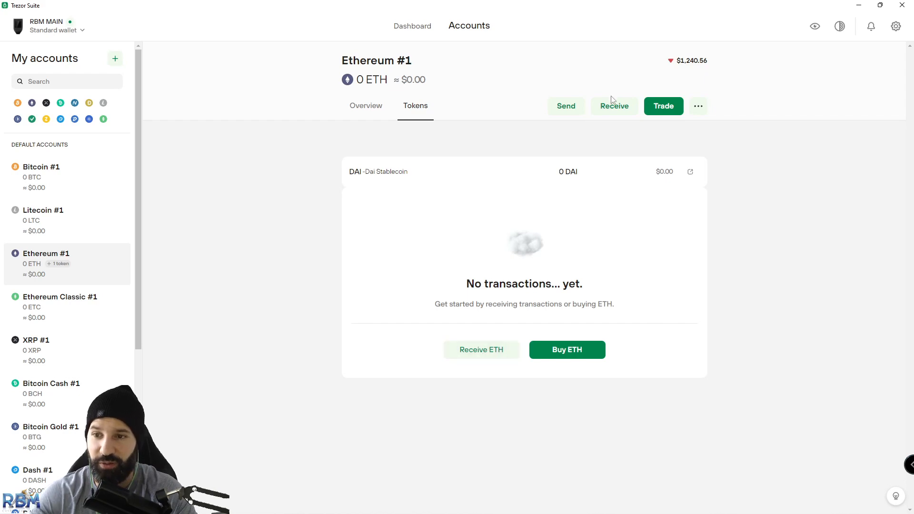
Show the full Ethereum #1 receiving address, confirm it on the Trezor and copy it
click(614, 106)
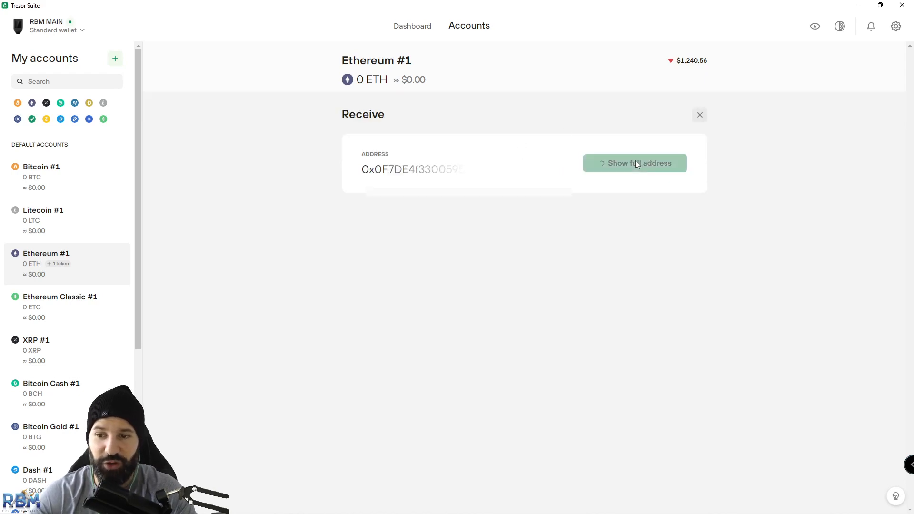
click(634, 162)
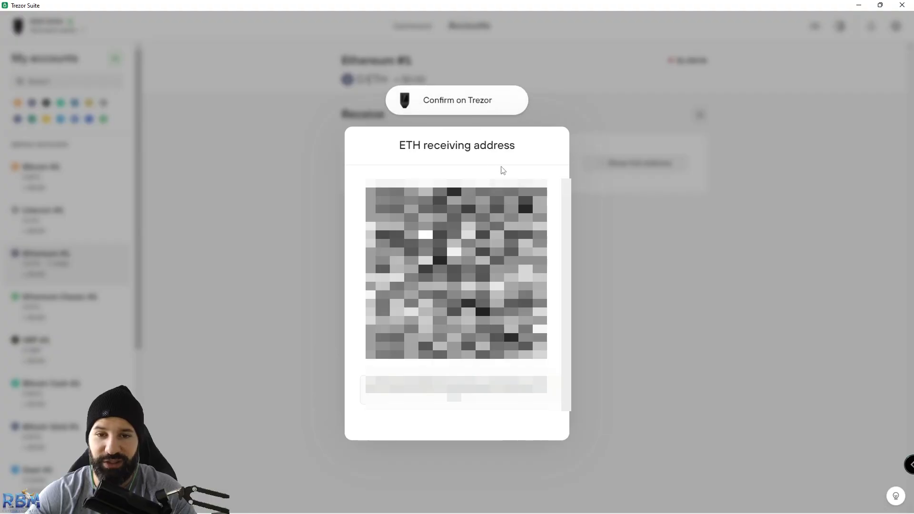
mouse_move(428, 423)
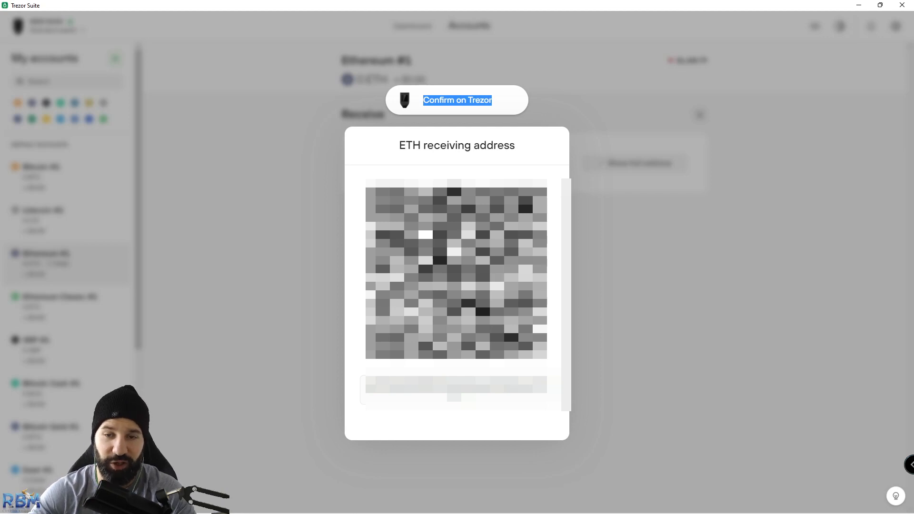
mouse_move(401, 138)
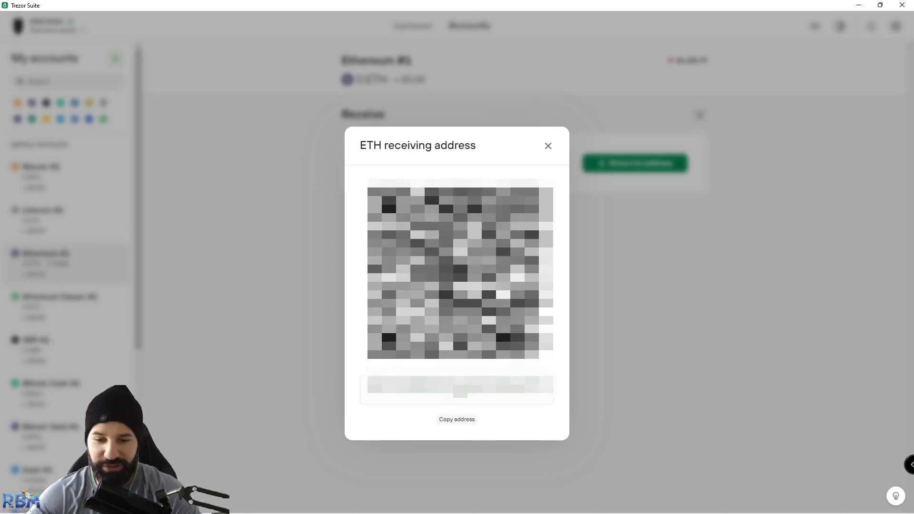
click(457, 419)
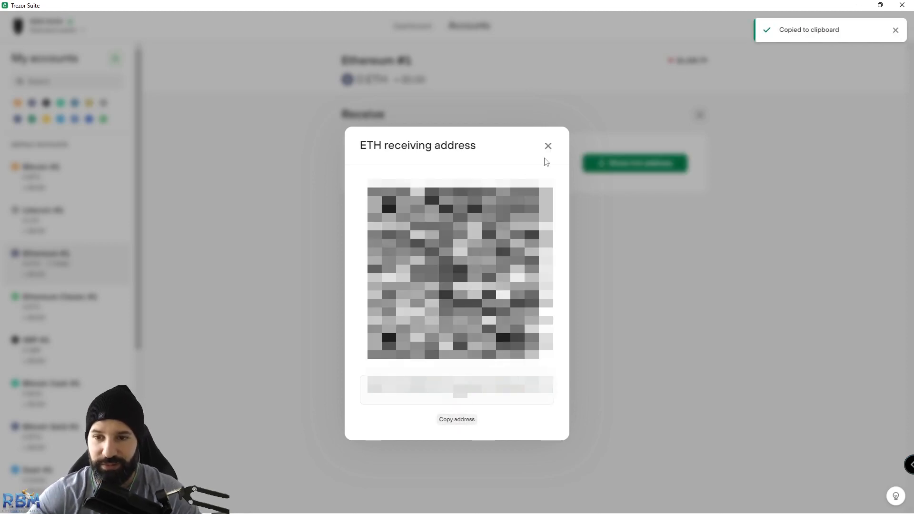
click(549, 146)
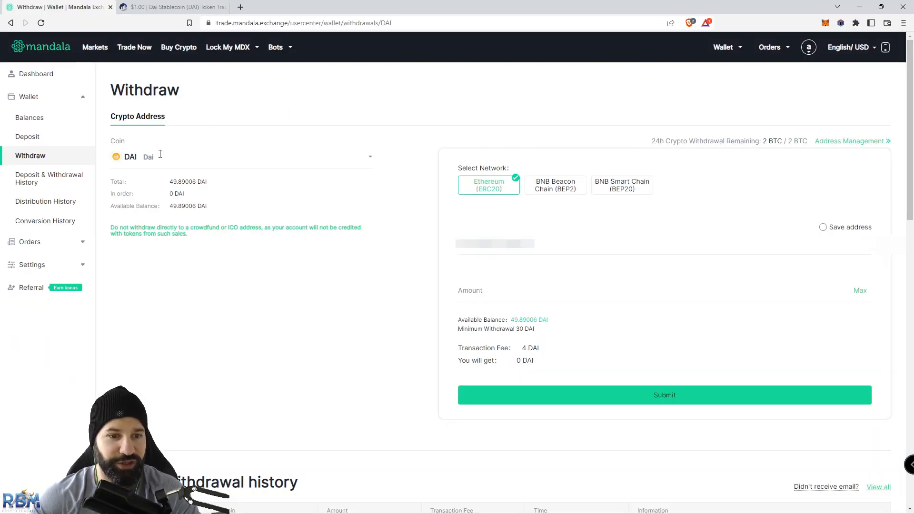
mouse_move(234, 175)
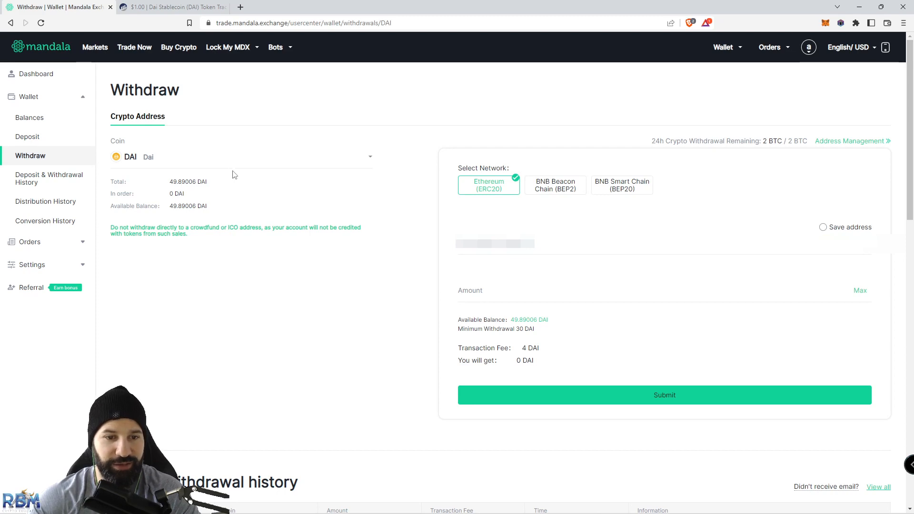
mouse_move(406, 195)
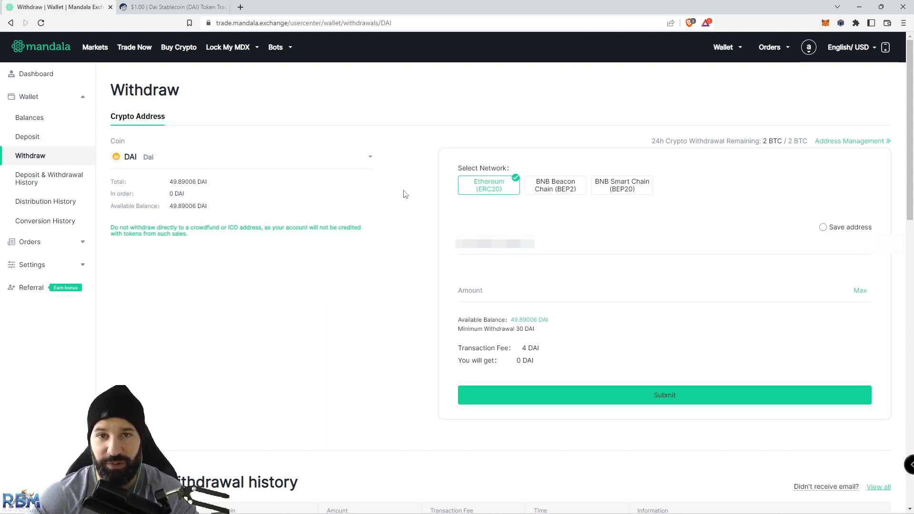
mouse_move(410, 217)
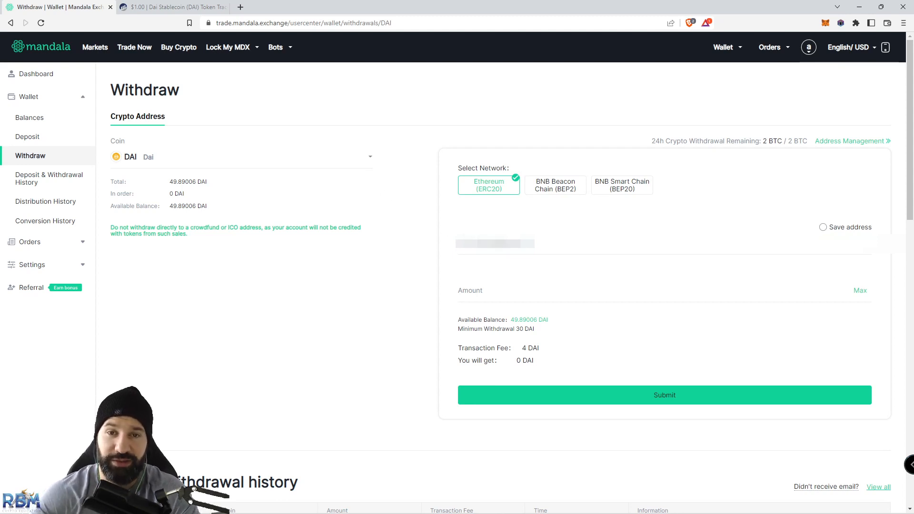
Paste the Trezor address as recipient, set the Max 49.89006 DAI amount and submit the withdrawal
click(495, 243)
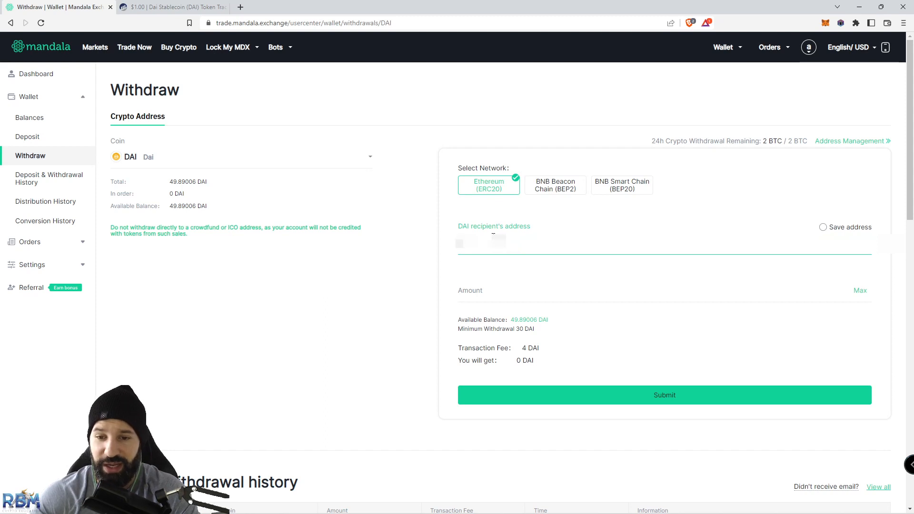
right_click(496, 244)
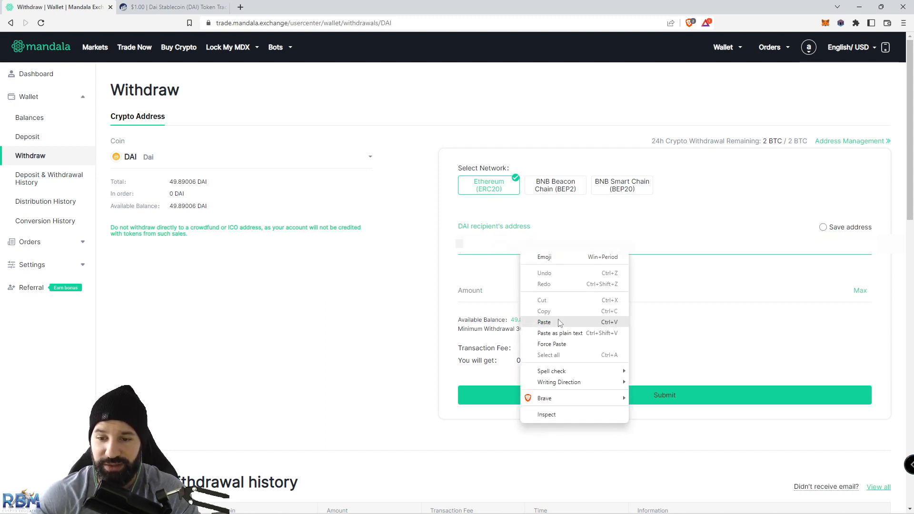
click(544, 322)
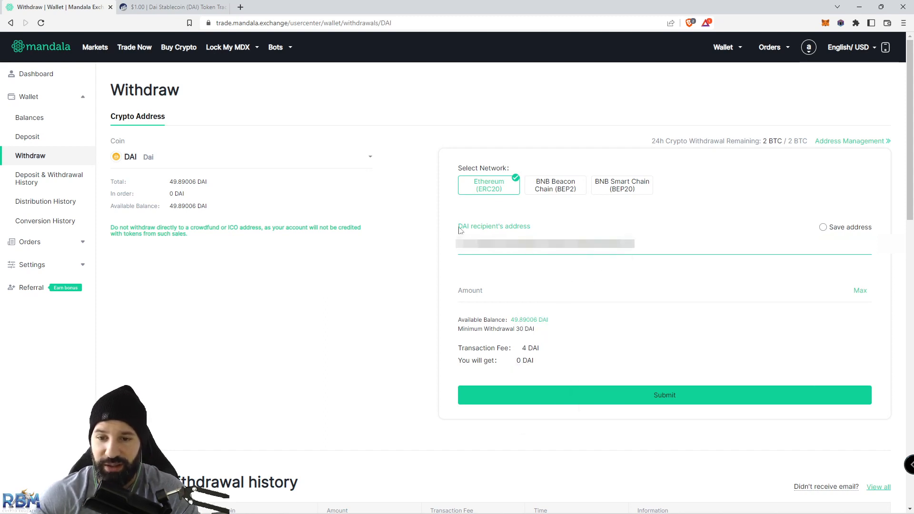
click(860, 290)
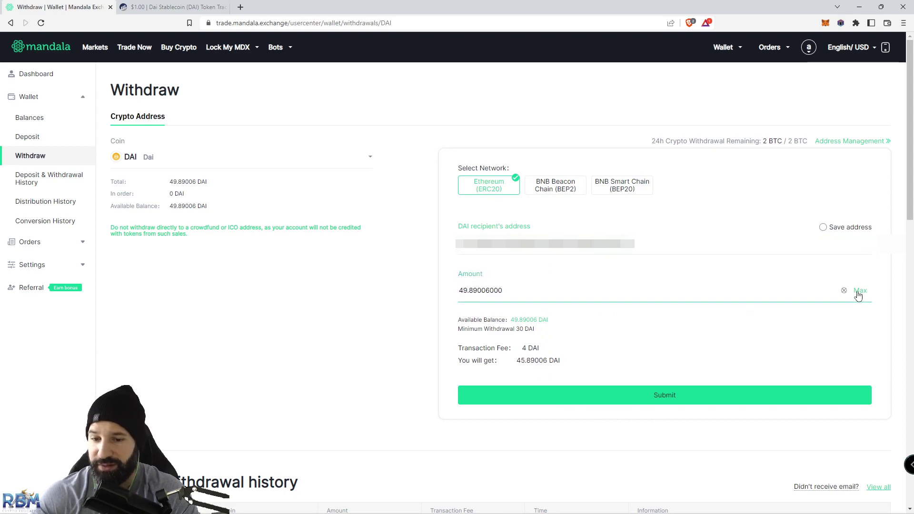
mouse_move(644, 398)
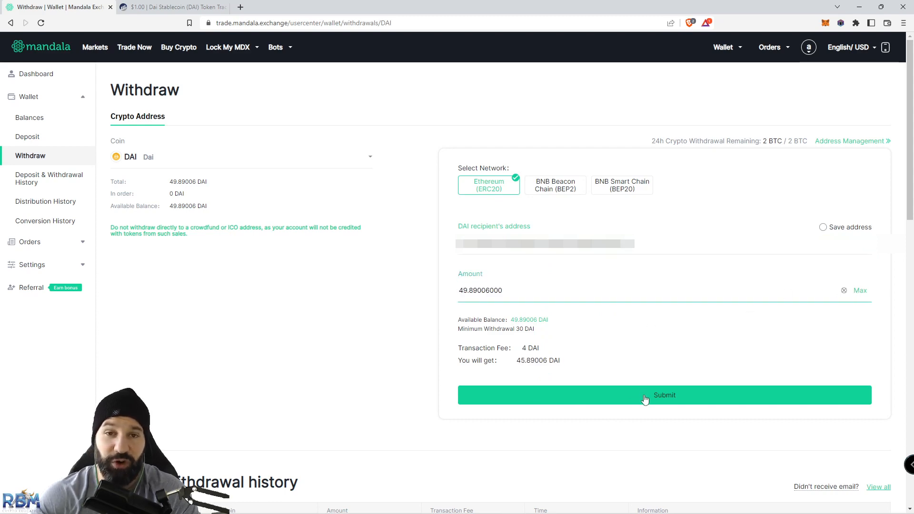
click(646, 395)
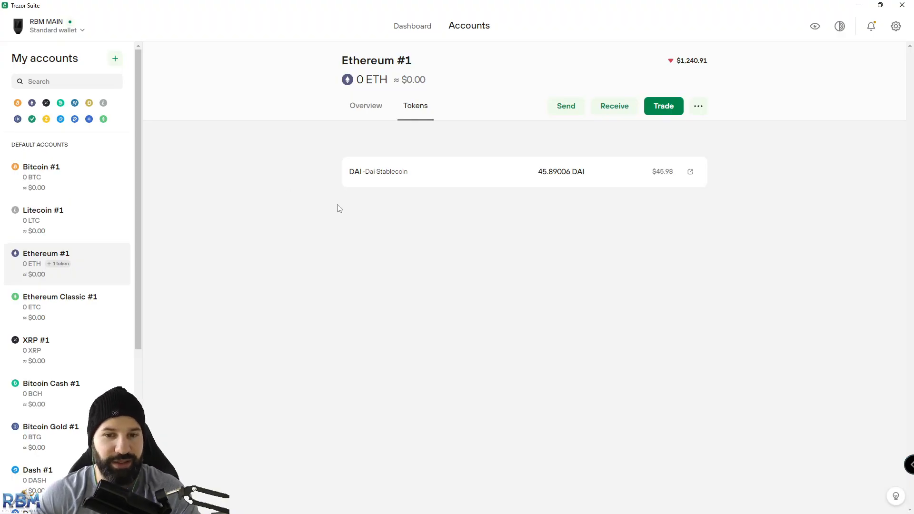
mouse_move(308, 181)
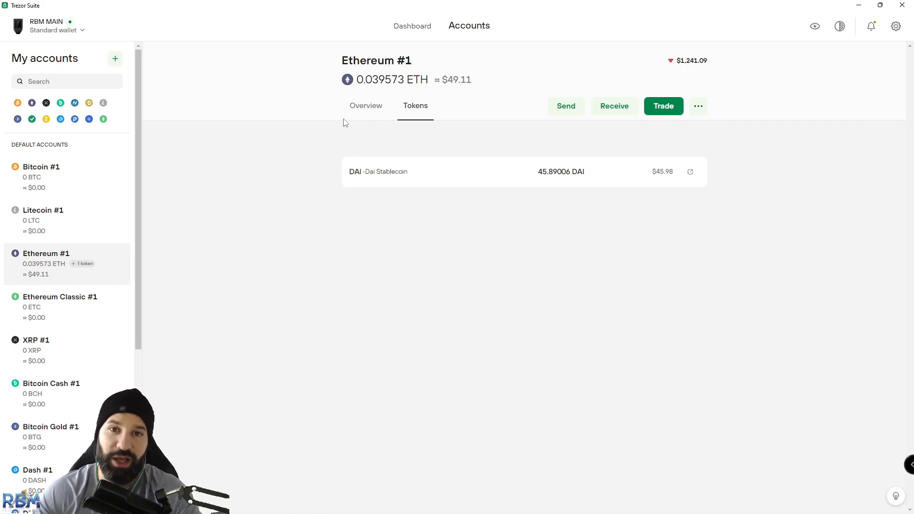
mouse_move(464, 131)
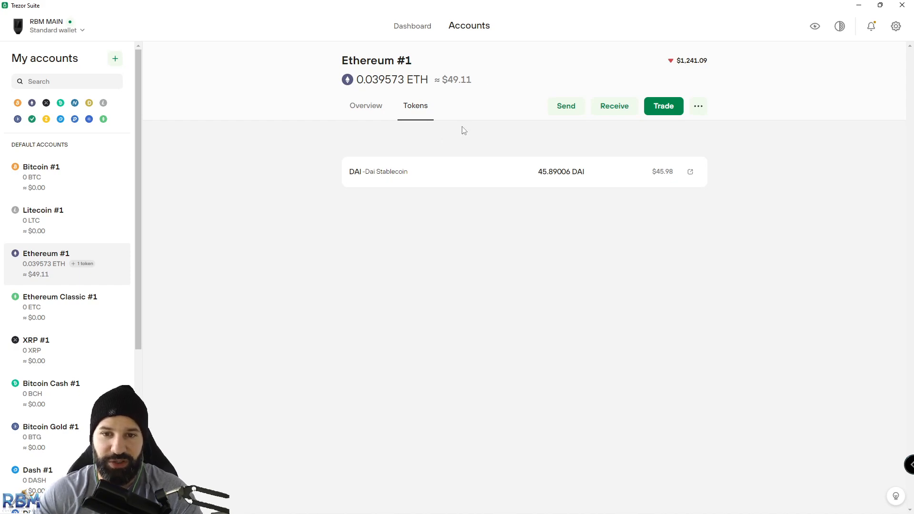
mouse_move(575, 137)
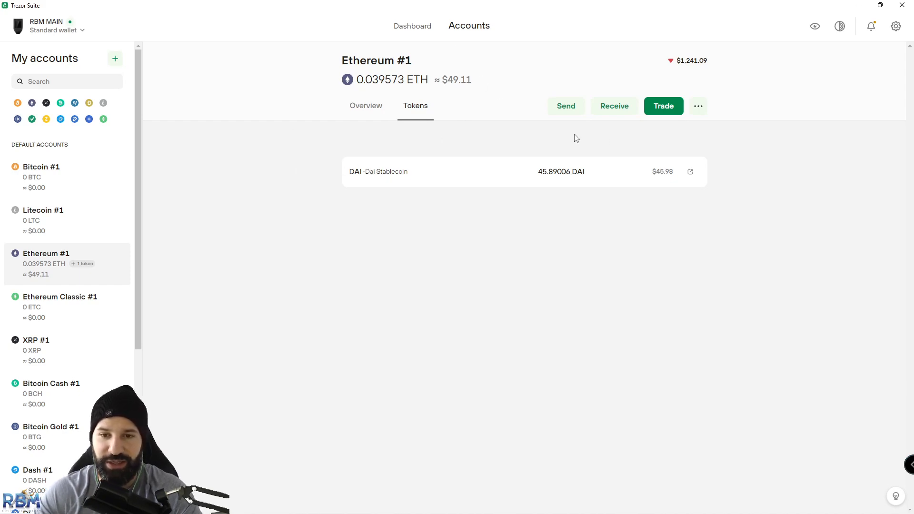
mouse_move(332, 172)
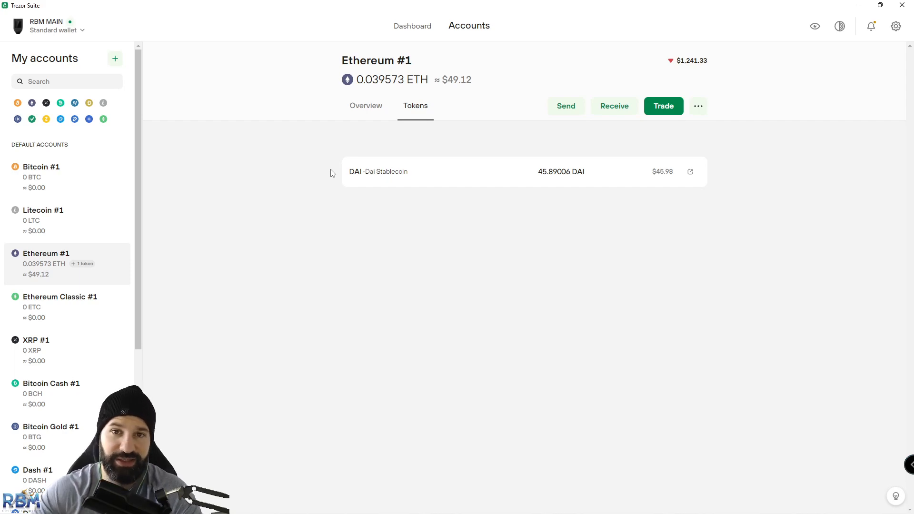
mouse_move(360, 218)
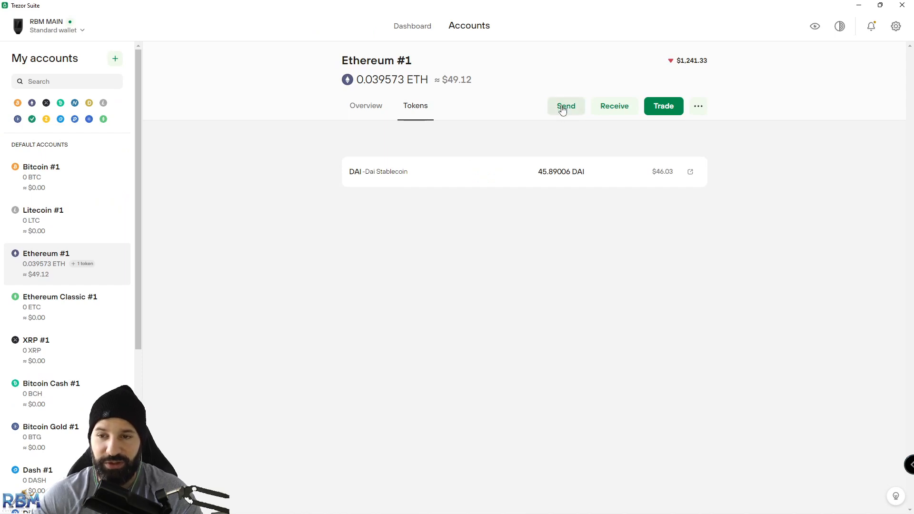
Start a send from Ethereum #1 and convert the pasted exchange address to checksum format
click(566, 106)
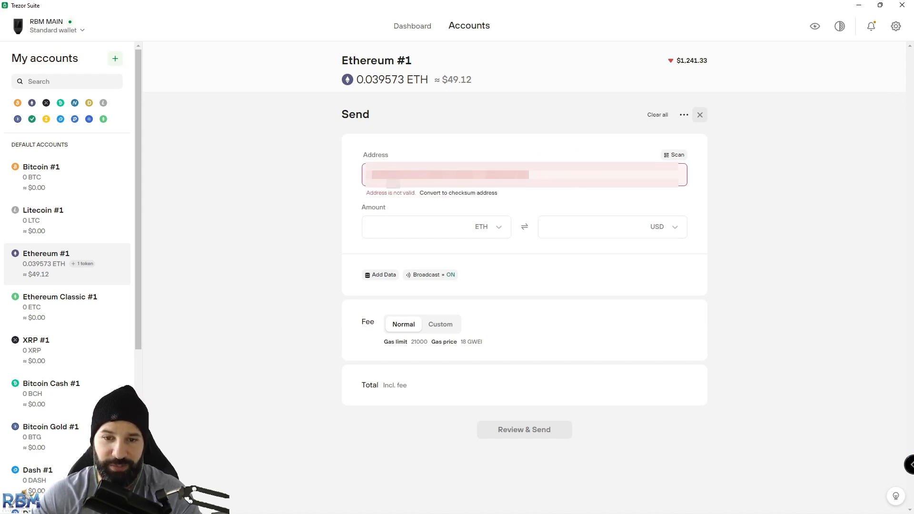
mouse_move(426, 196)
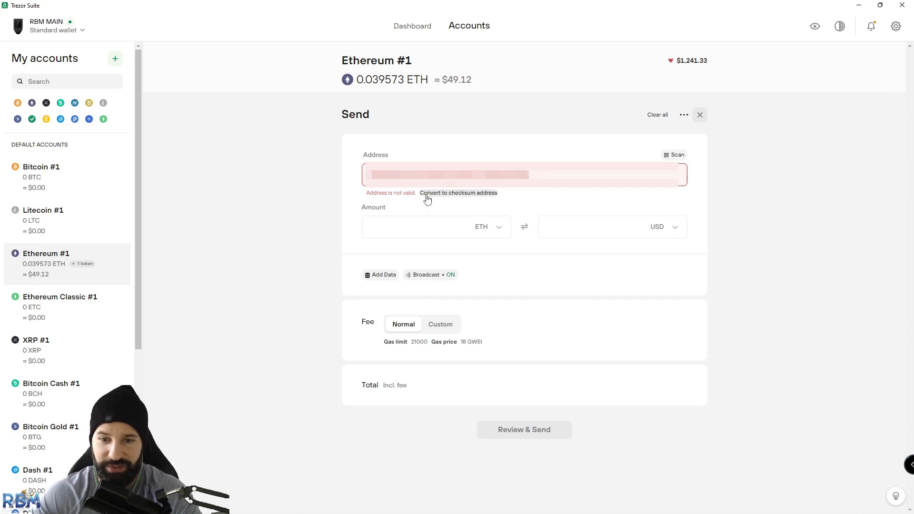
click(458, 193)
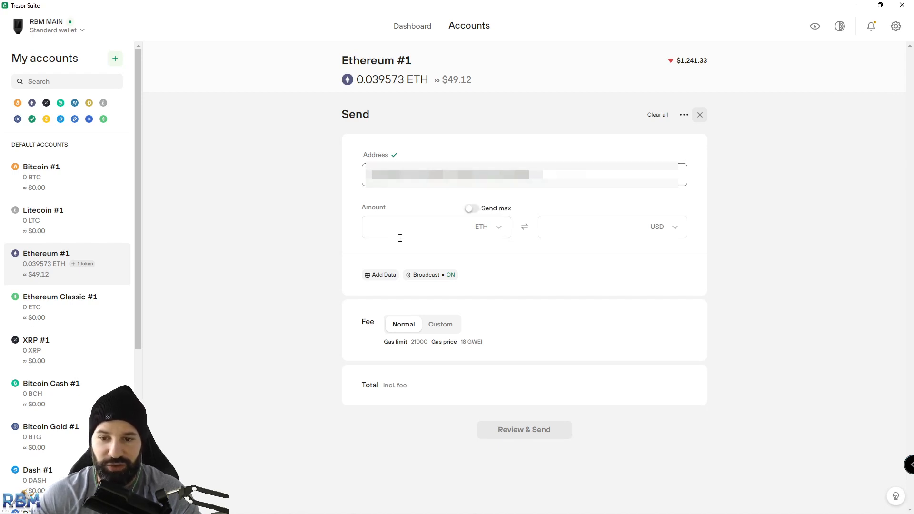
click(499, 227)
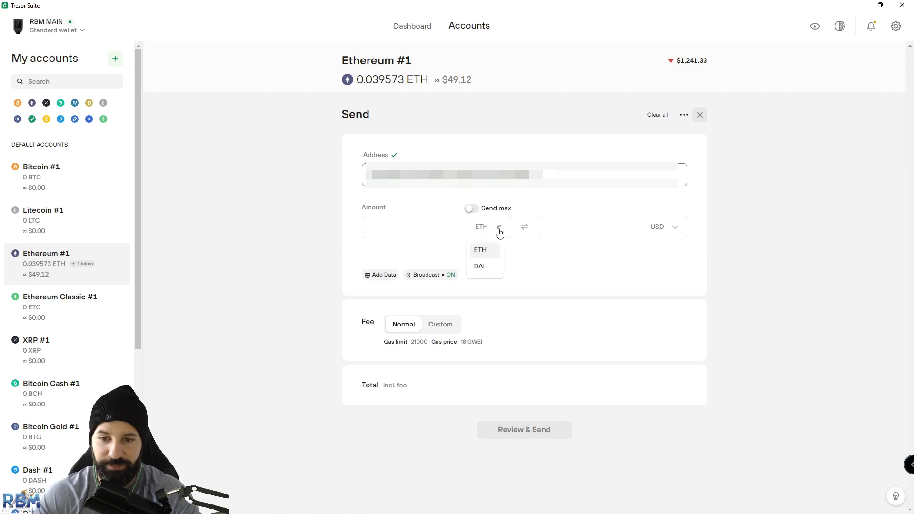
Send the max 45.89006 DAI with a custom 21 GWEI gas price and proceed to review
click(479, 266)
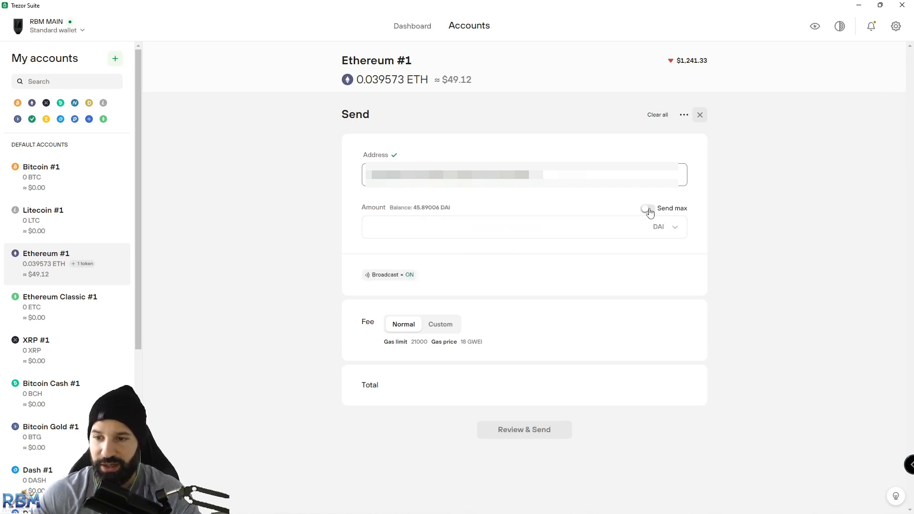
click(647, 208)
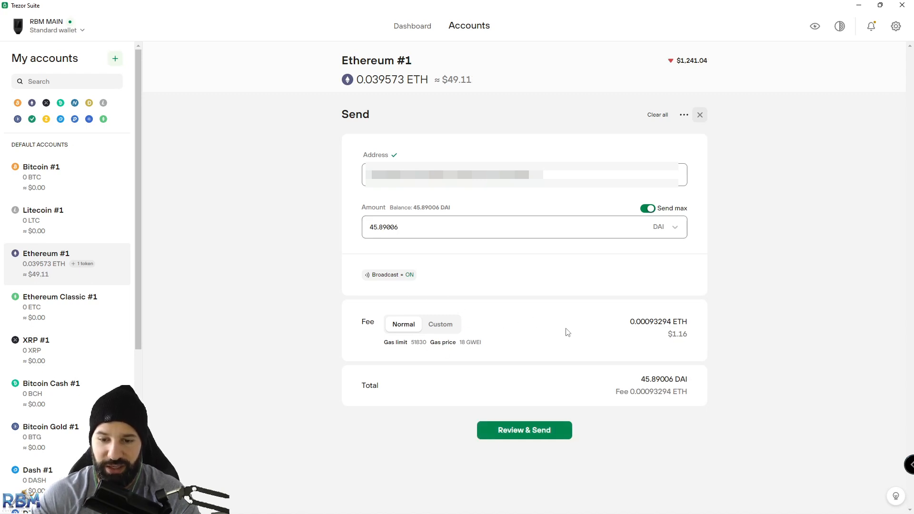
mouse_move(396, 312)
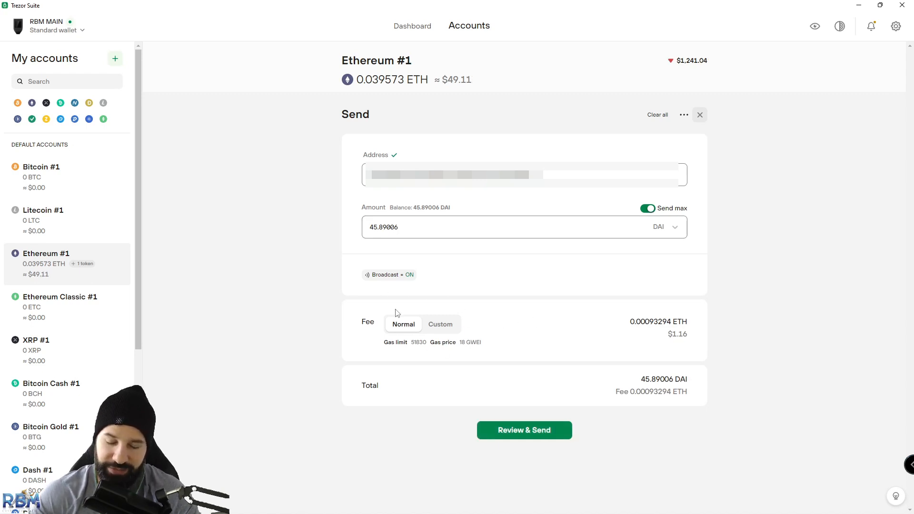
mouse_move(405, 318)
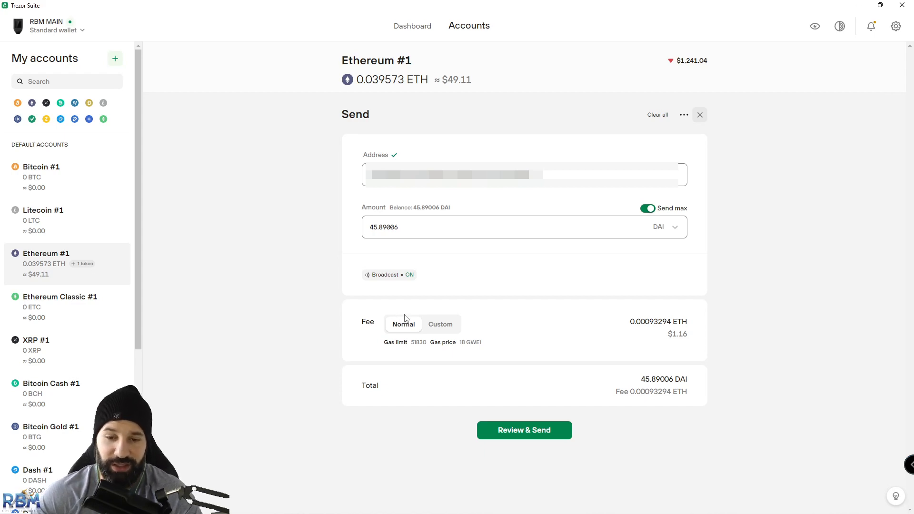
mouse_move(419, 335)
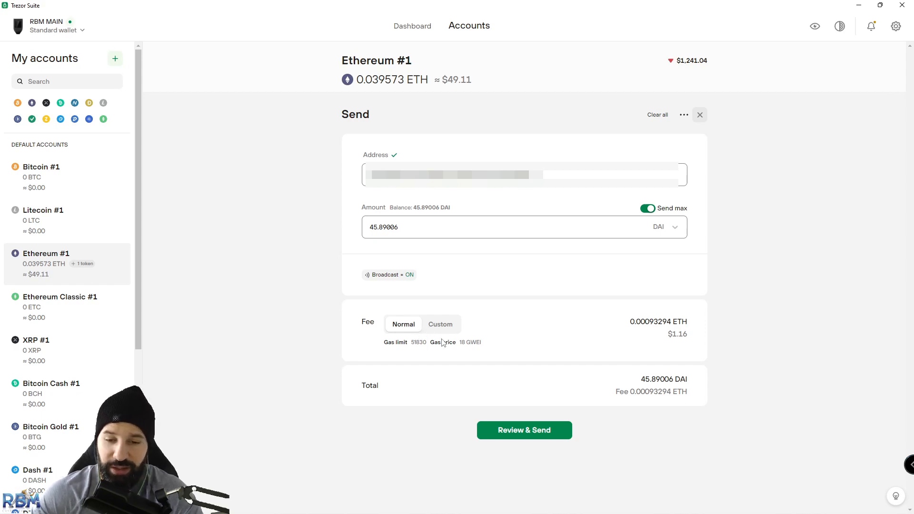
click(440, 324)
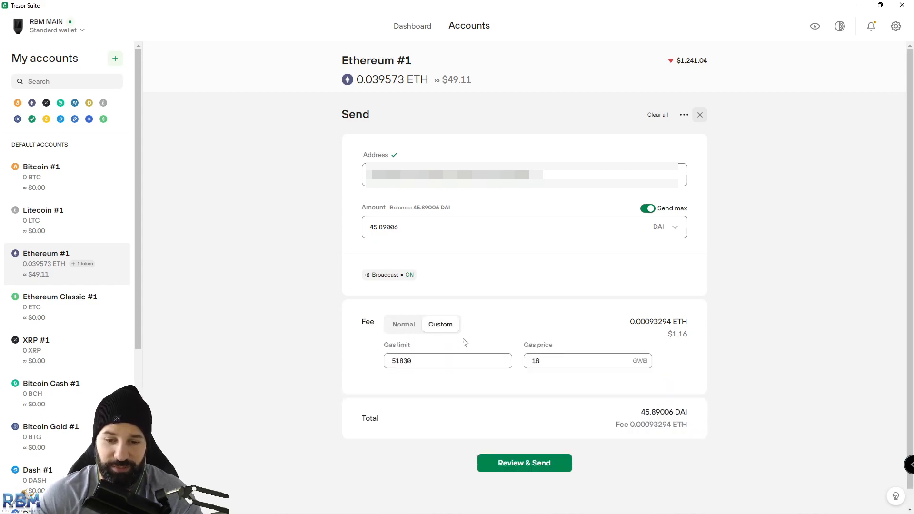
text(21)
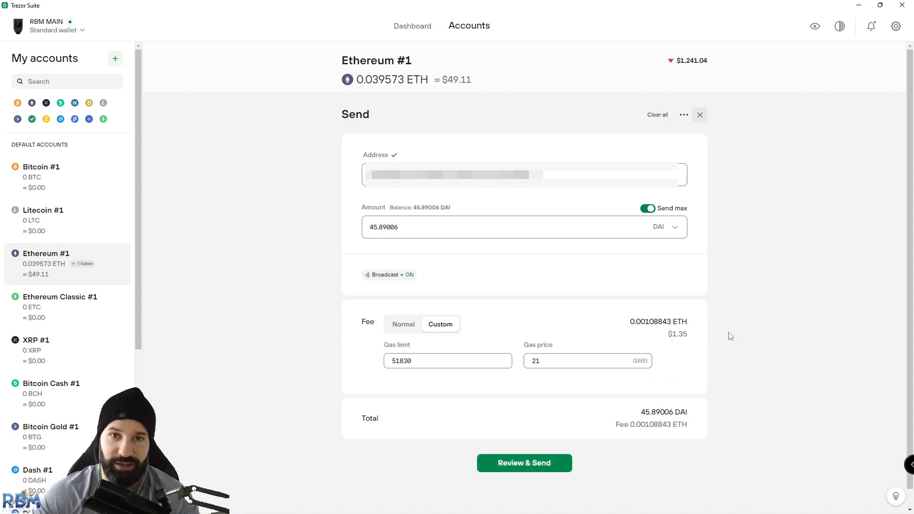
mouse_move(641, 93)
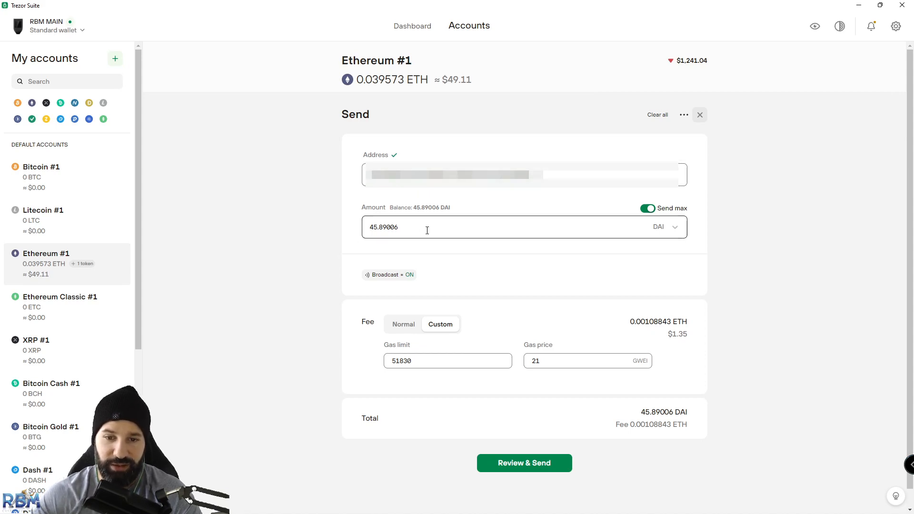
click(524, 463)
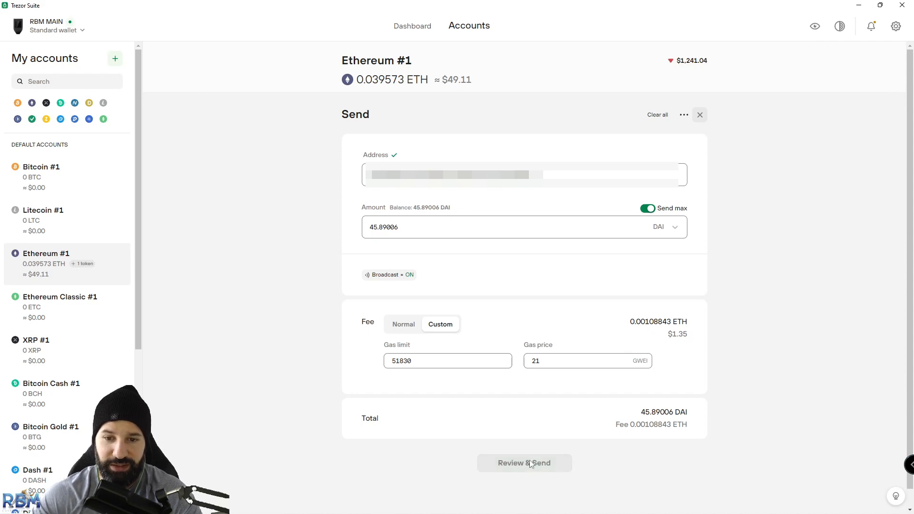
Confirm on the Trezor and broadcast the 45.89006 DAI transfer with its 0.00108843 ETH fee
click(524, 463)
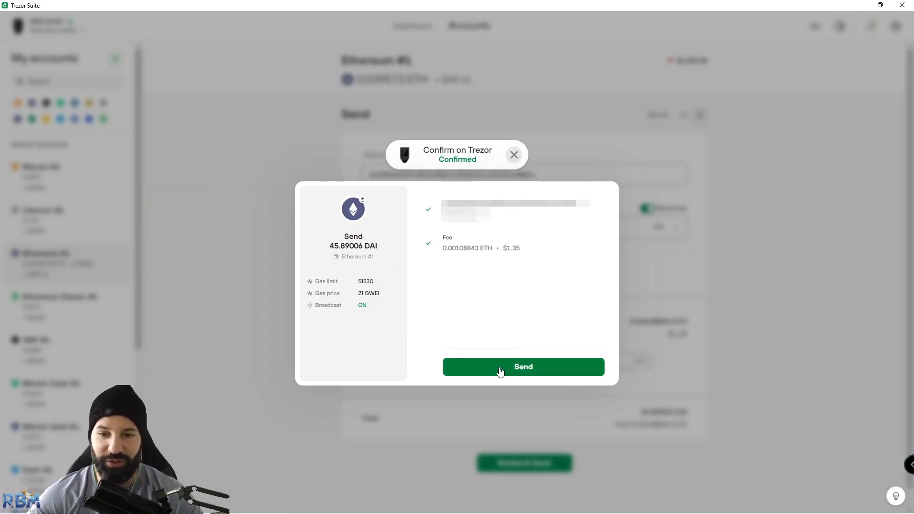
click(523, 367)
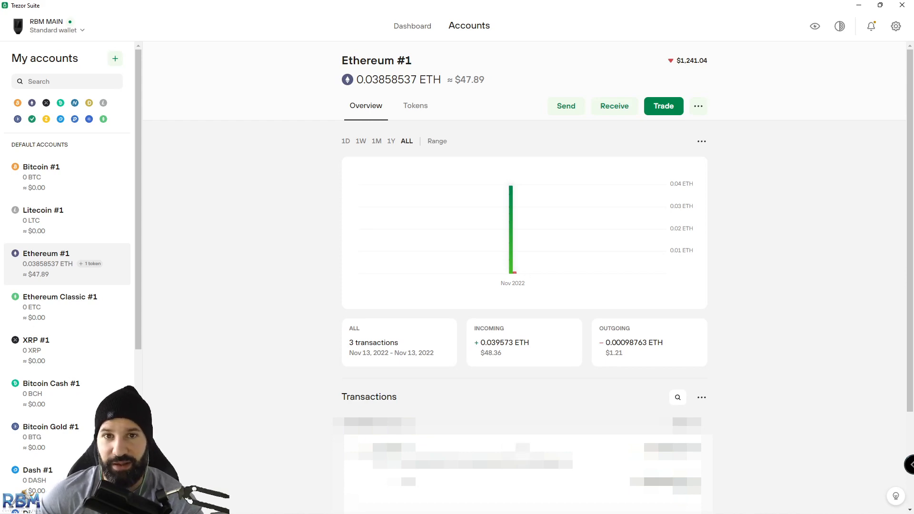
mouse_move(297, 270)
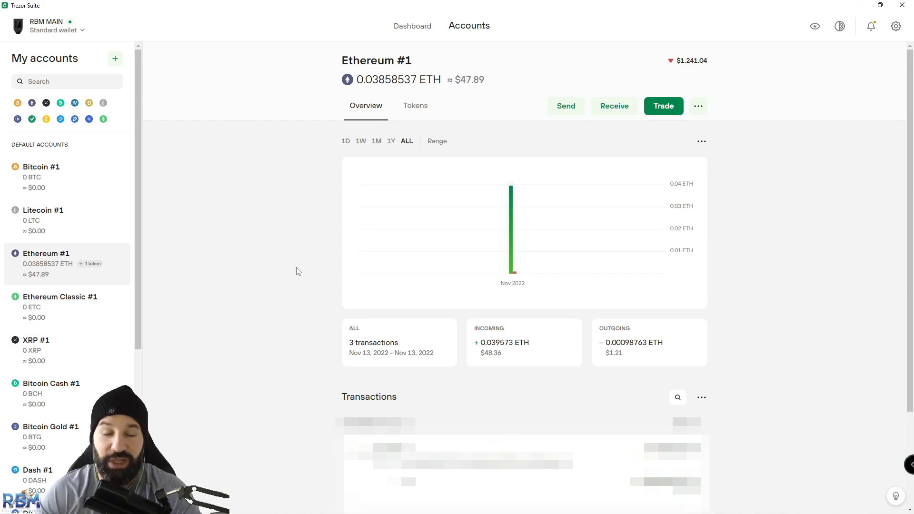